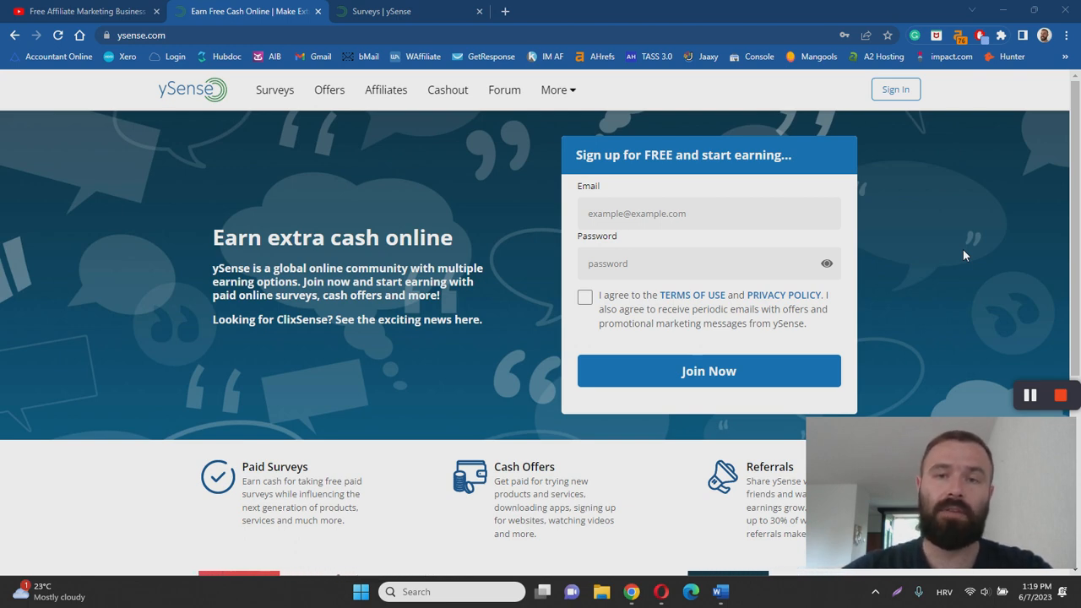
mouse_move(857, 206)
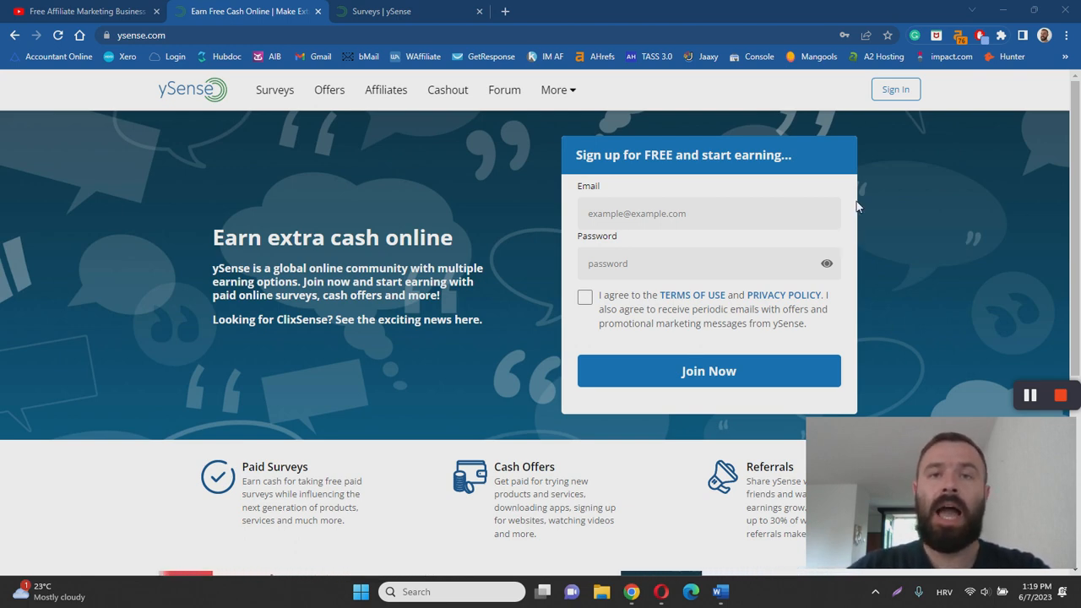
mouse_move(694, 246)
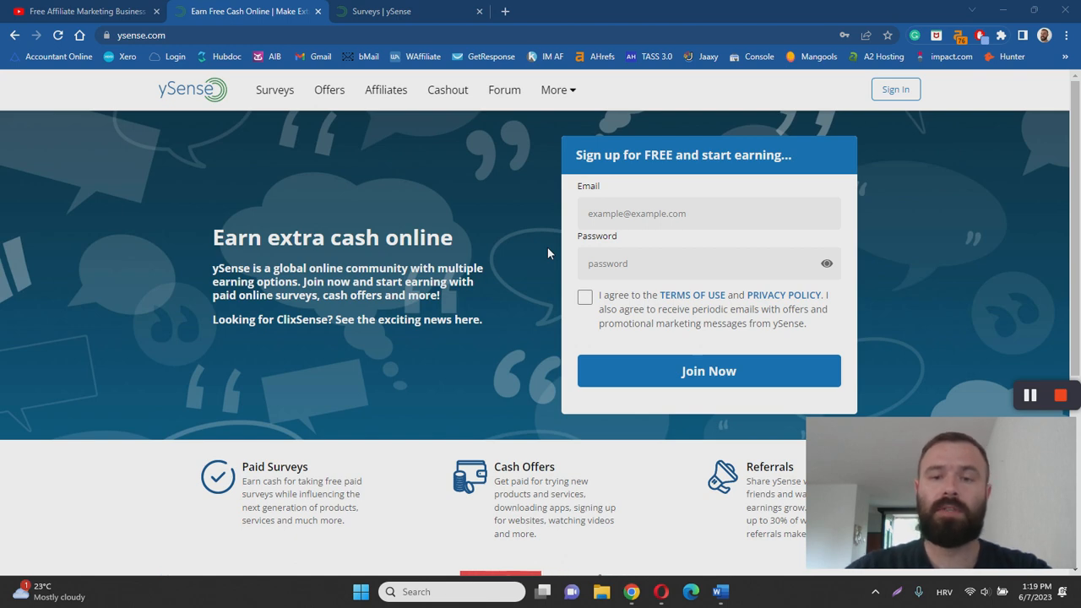
- Switch to the 'Surveys | ySense' tab showing top matches, Pollfish and CPX Research surveys
left_click(411, 11)
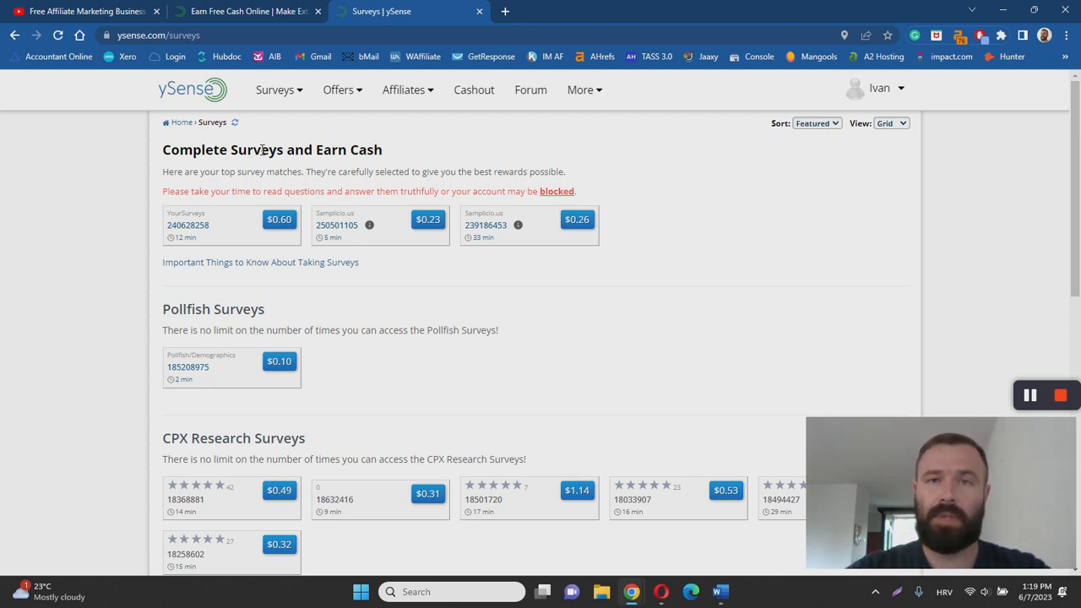
mouse_move(260, 412)
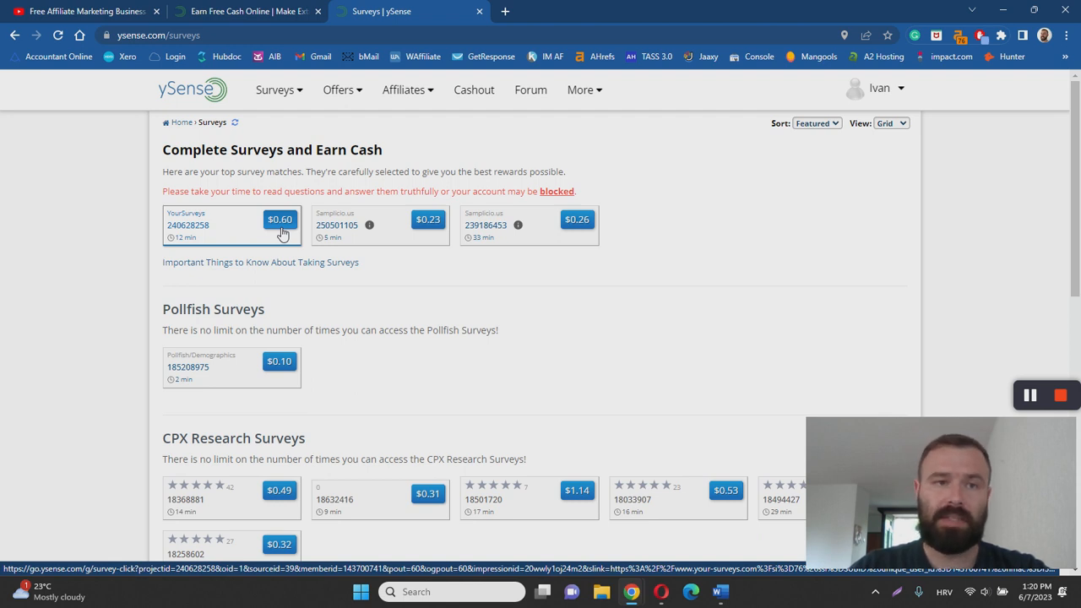
mouse_move(196, 244)
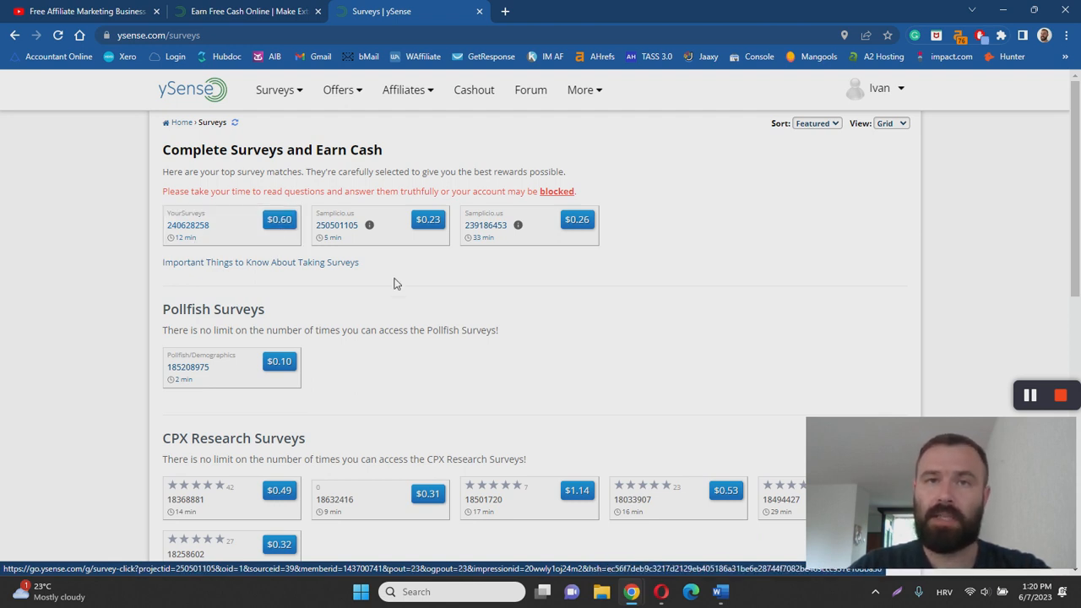
mouse_move(429, 255)
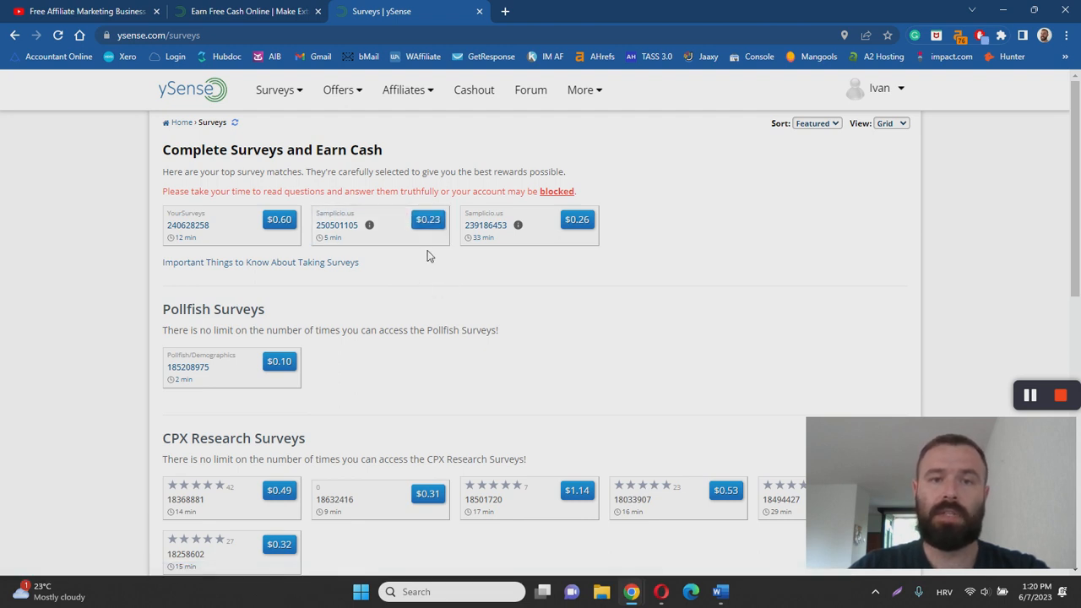
mouse_move(436, 289)
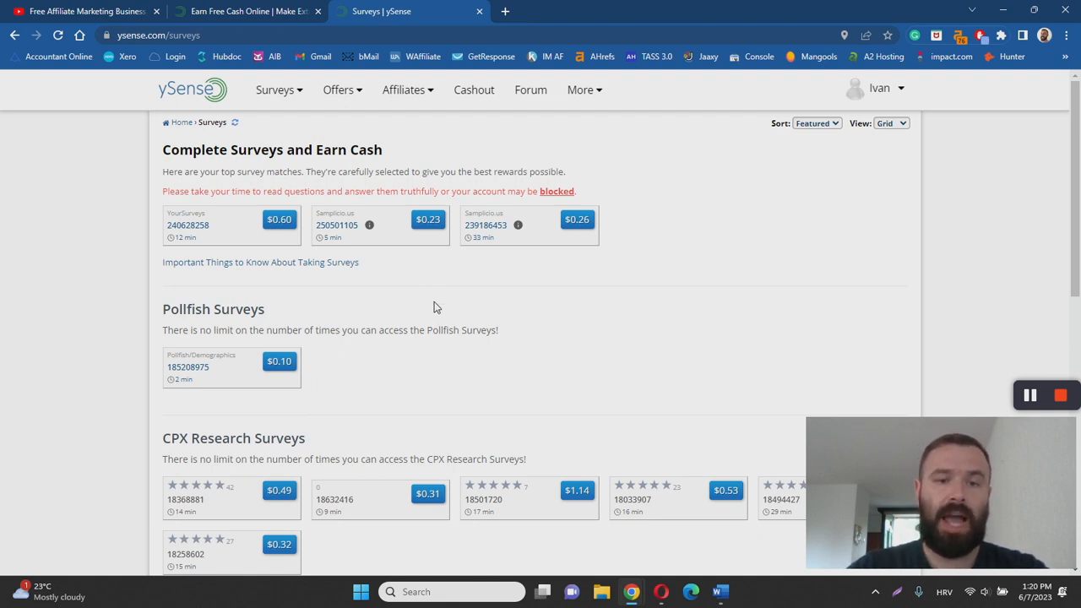
scroll("down", 3)
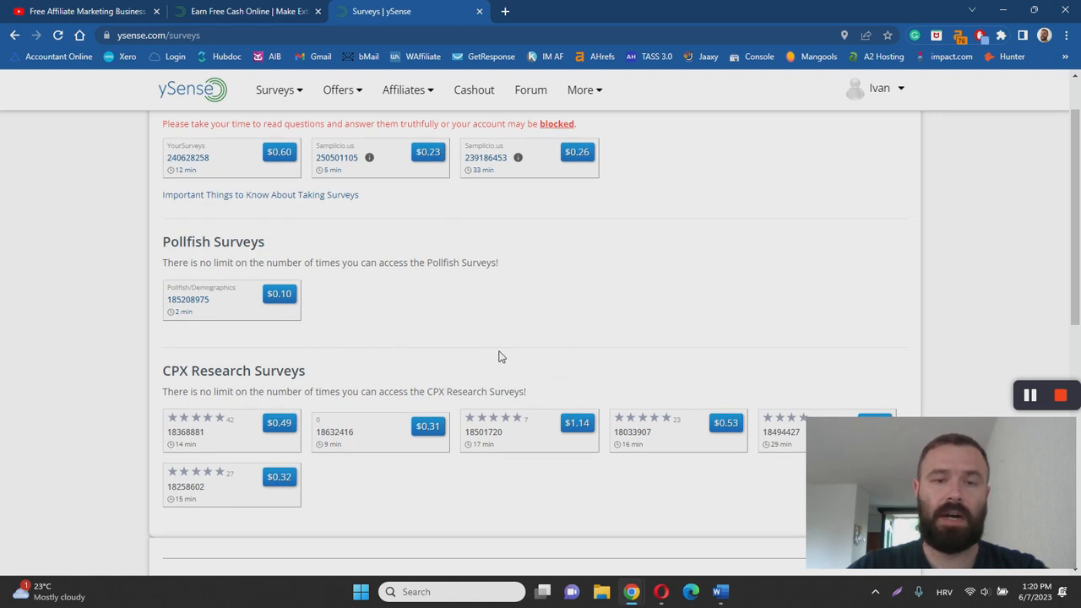
scroll("up", 3)
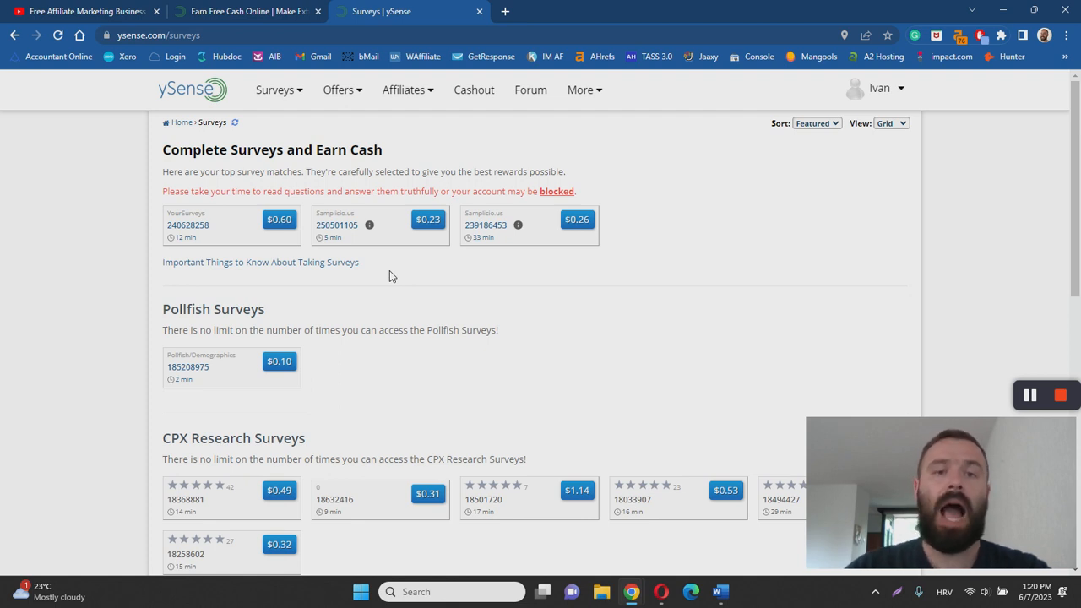
mouse_move(427, 291)
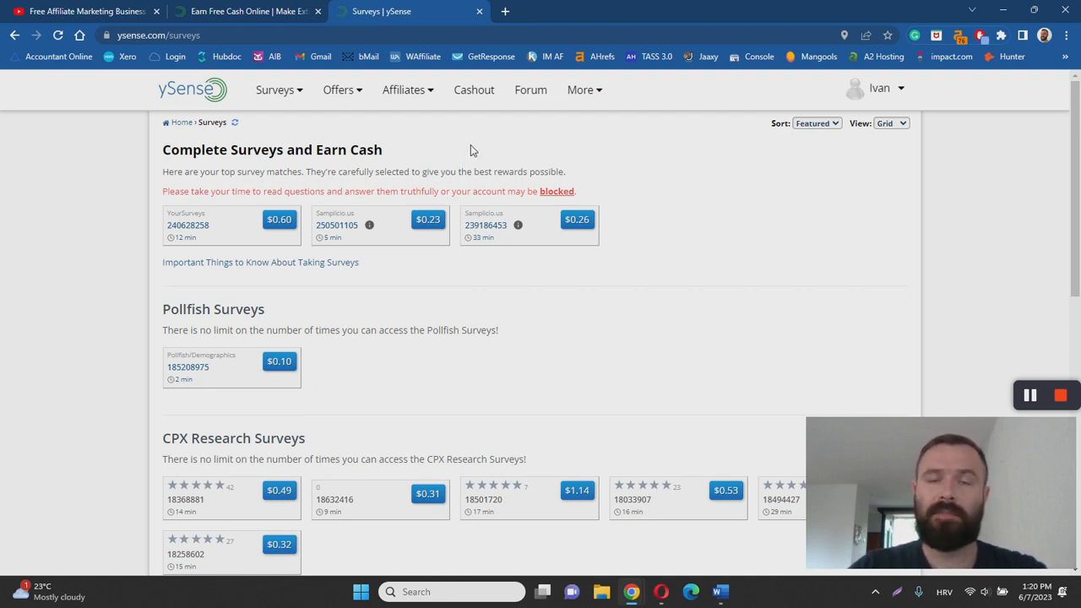
mouse_move(482, 100)
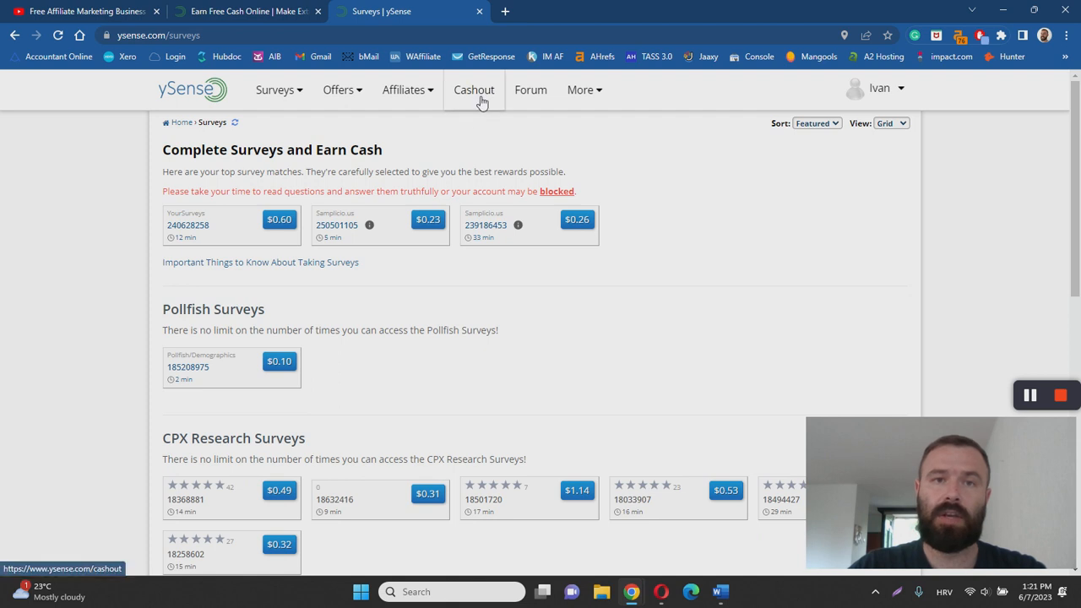
left_click(473, 90)
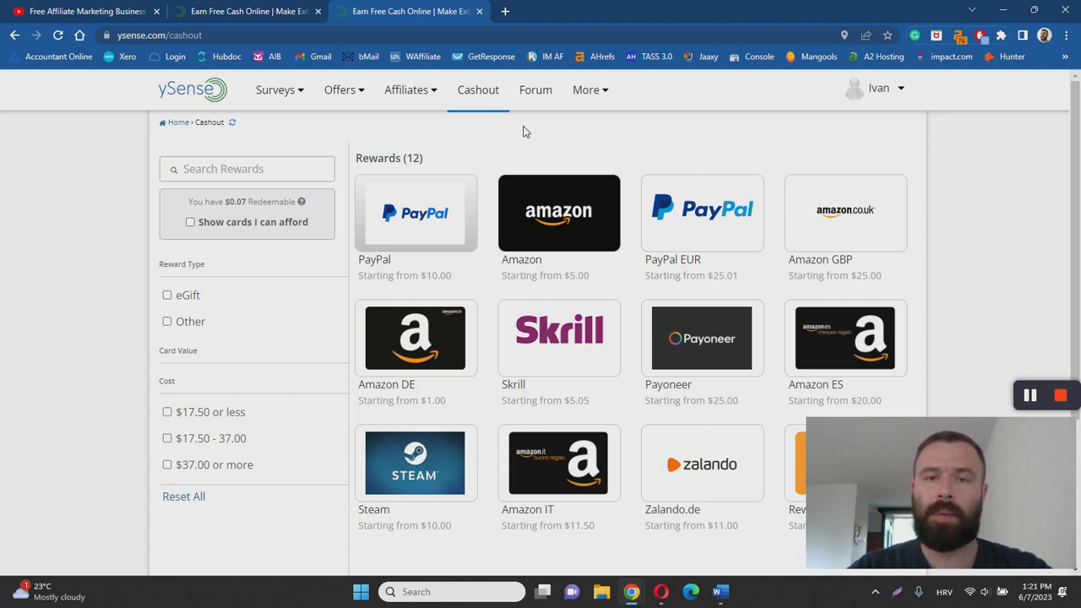
mouse_move(428, 212)
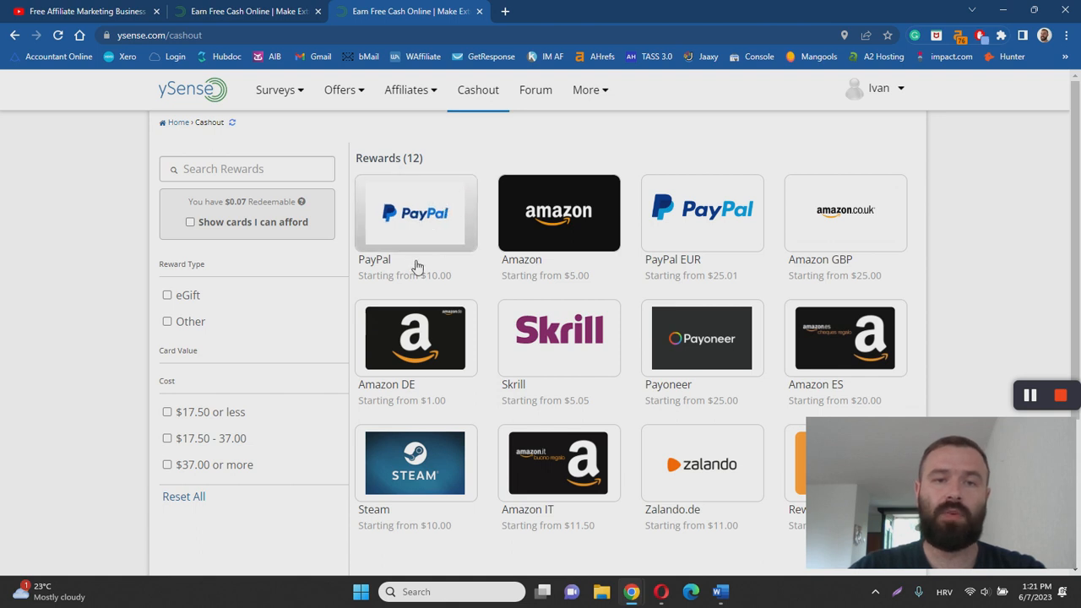
mouse_move(436, 281)
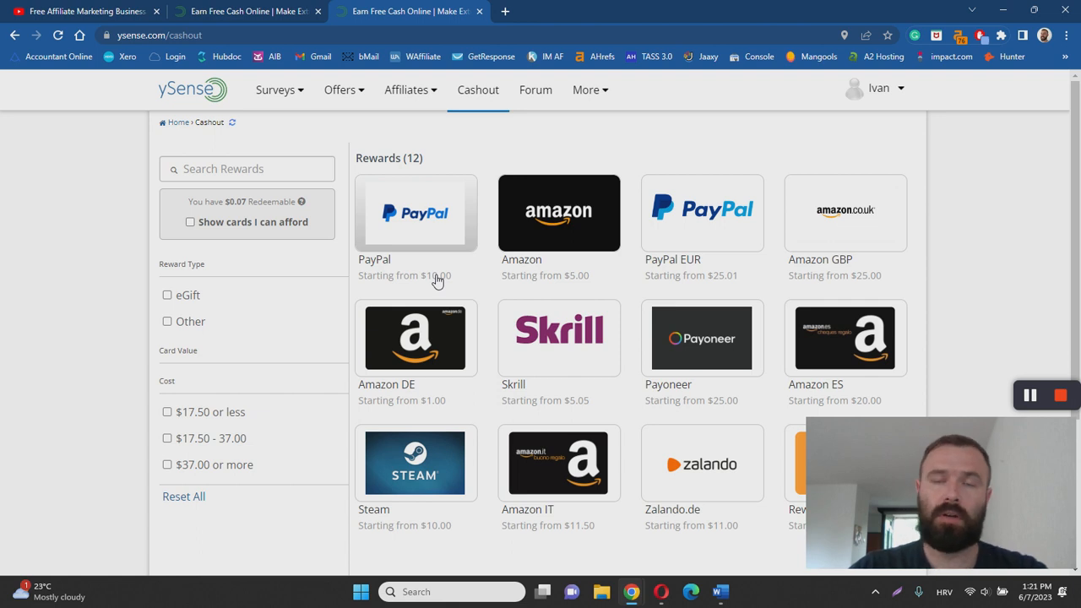
mouse_move(622, 255)
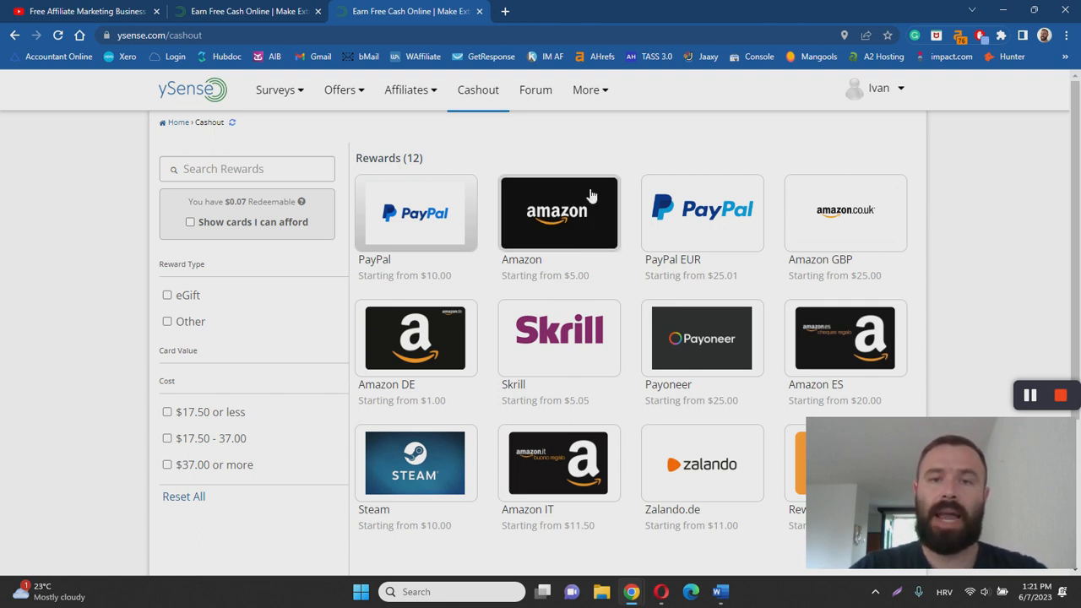
mouse_move(580, 137)
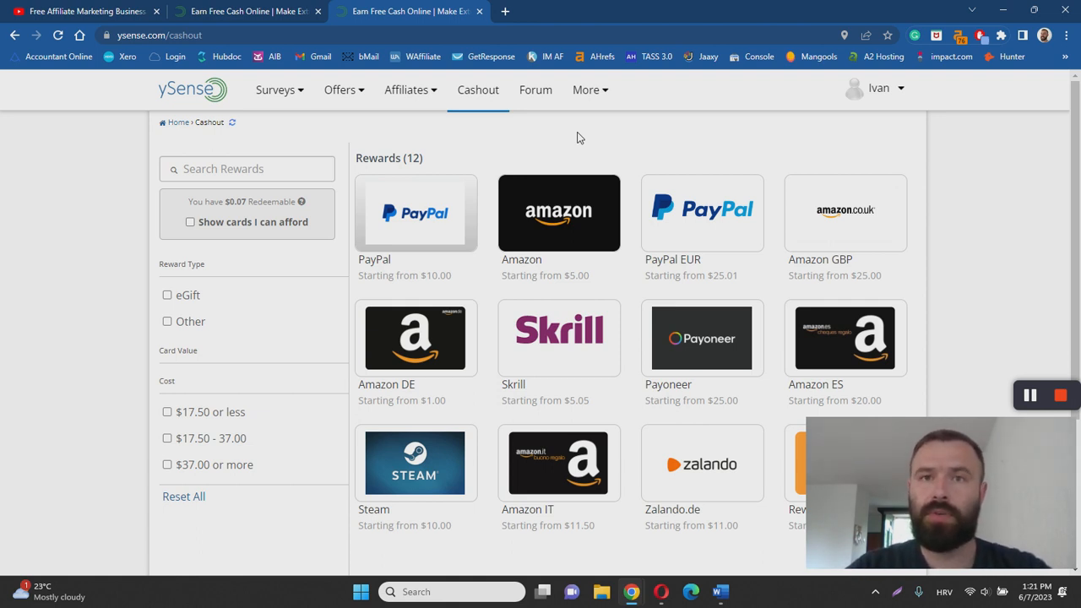
mouse_move(731, 291)
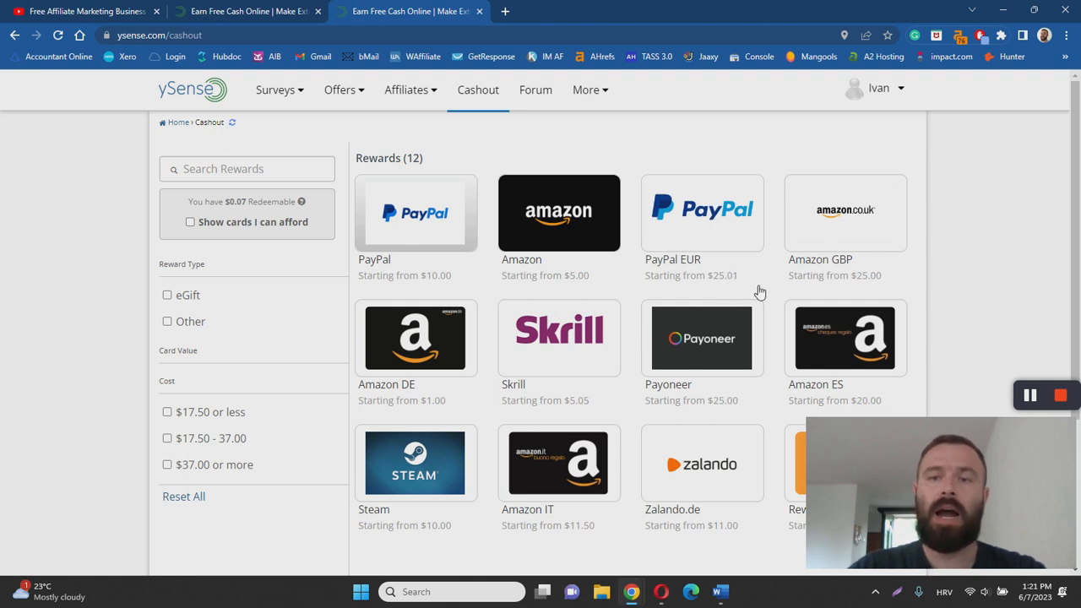
scroll("down", 3)
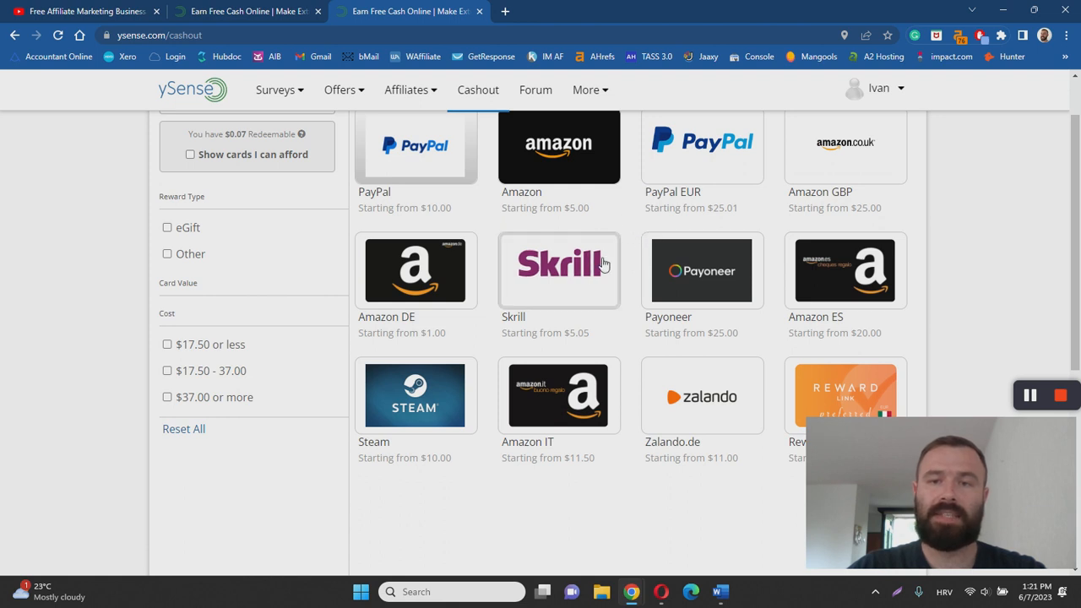
scroll("down", 3)
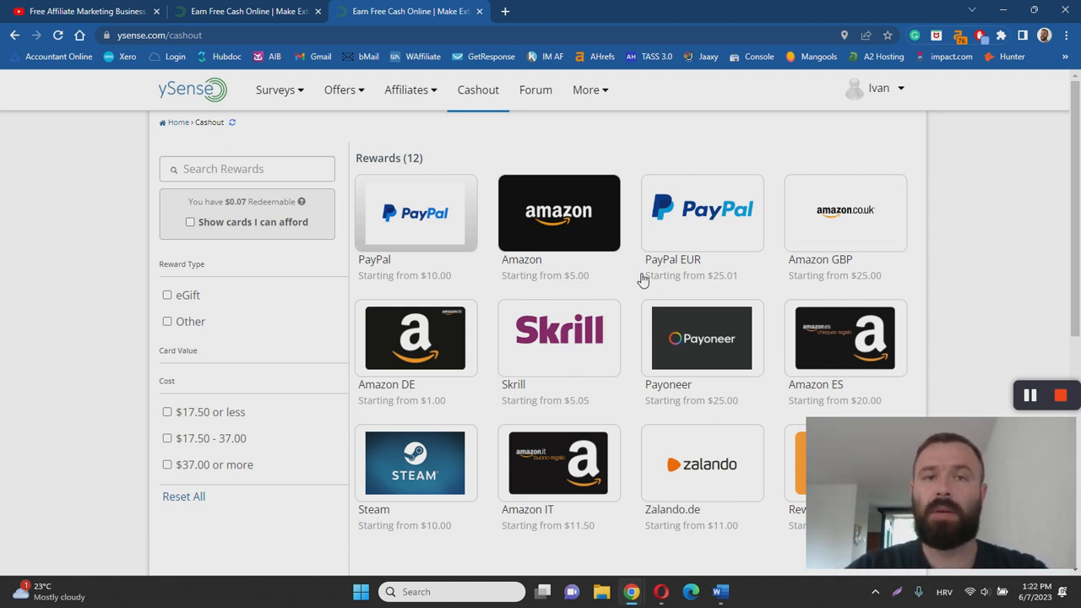
- Expand the Affiliates menu to reveal Affiliate Program, My Stats, My Referrals and My Campaigns
left_click(406, 89)
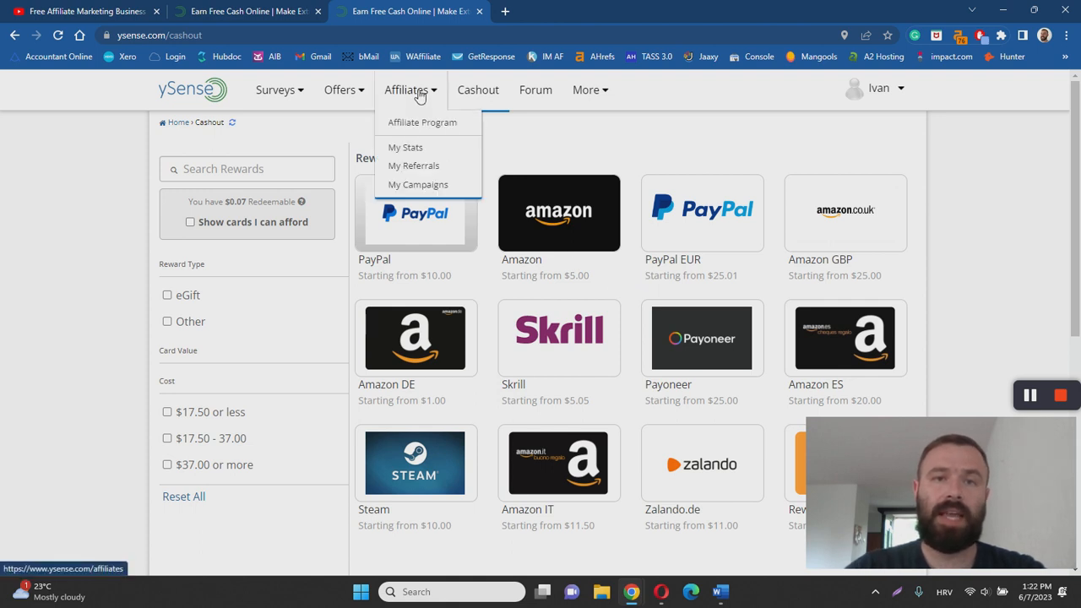
mouse_move(430, 125)
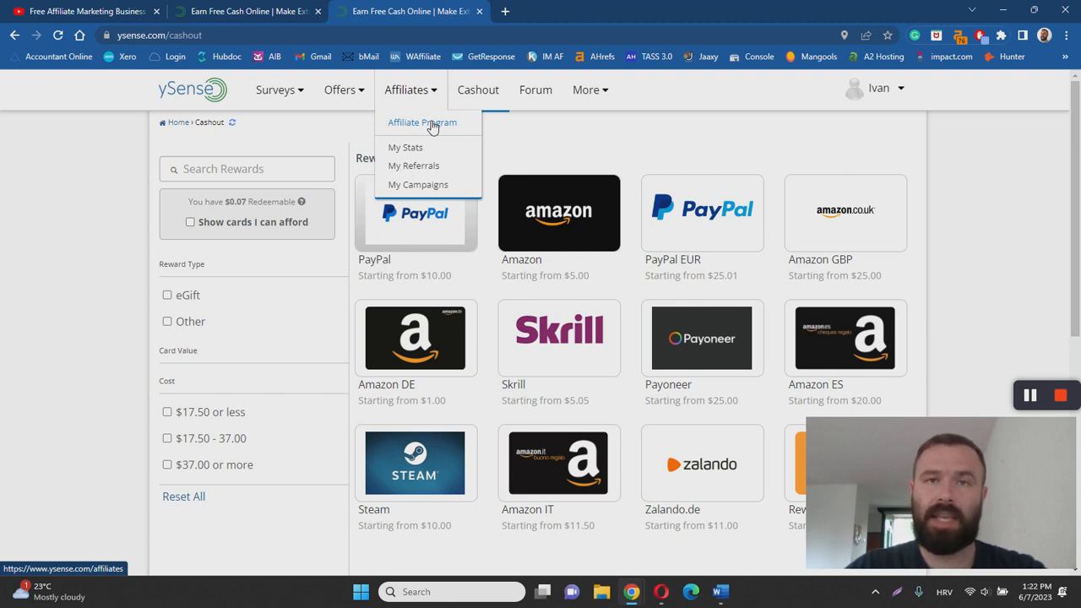
- Go to the Affiliate Program page with referral link and commissions up to 30%
left_click(422, 122)
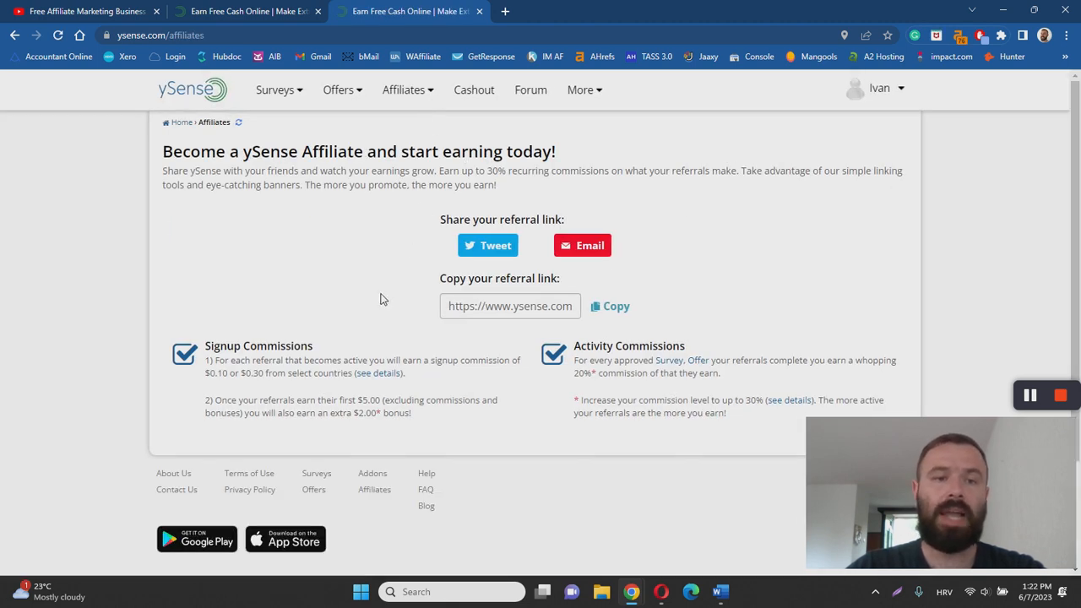
mouse_move(371, 314)
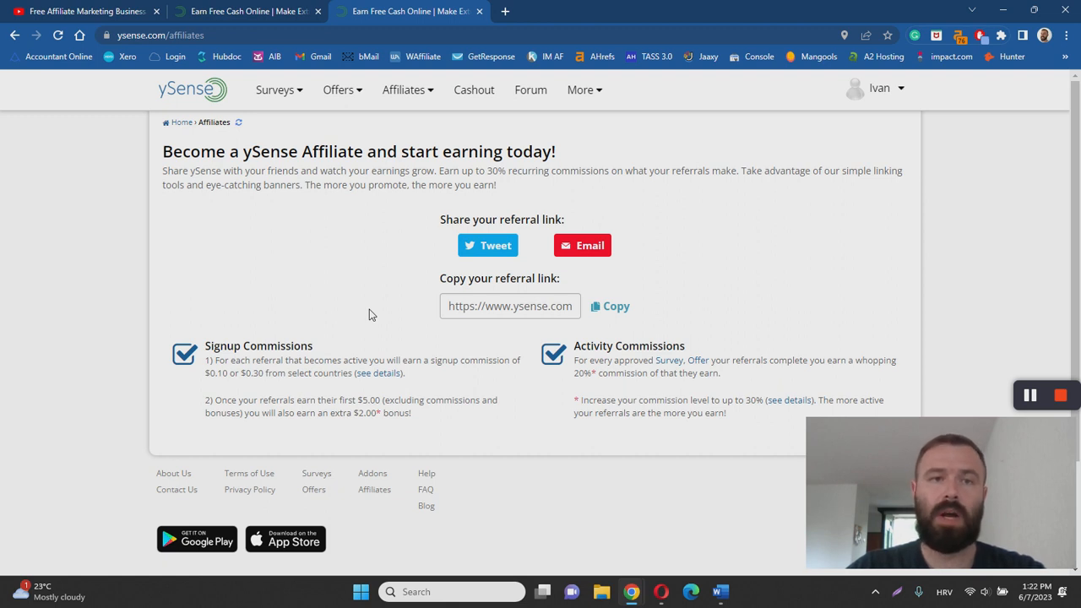
mouse_move(363, 350)
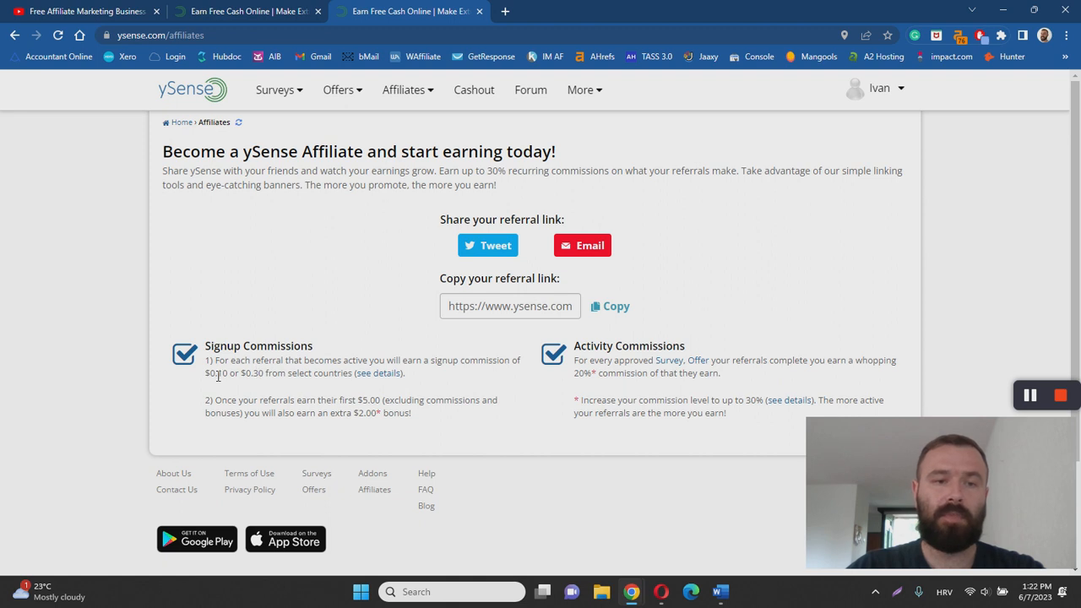
mouse_move(341, 373)
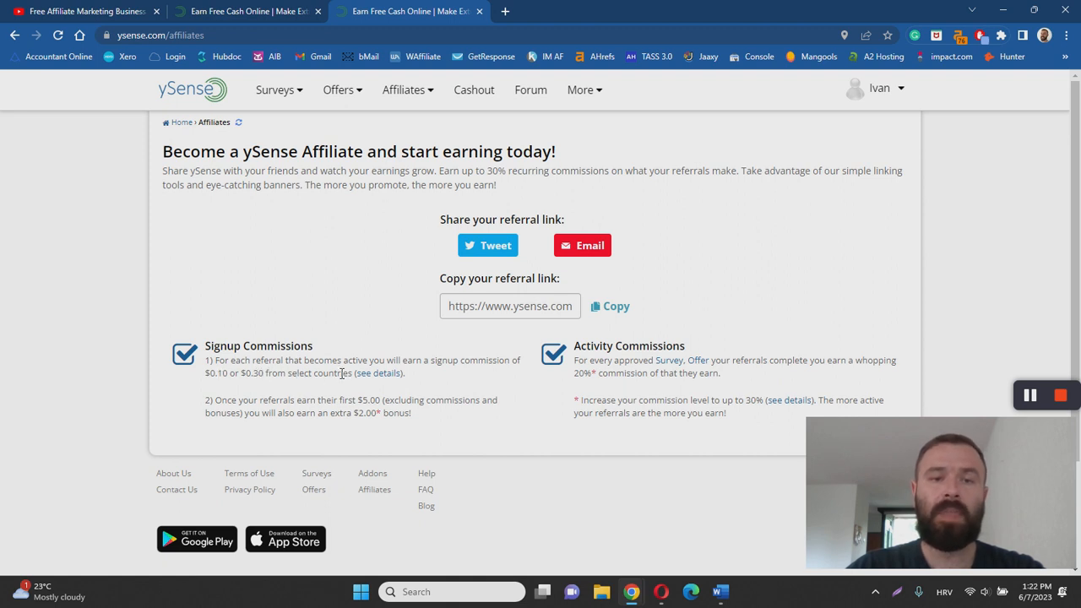
mouse_move(383, 374)
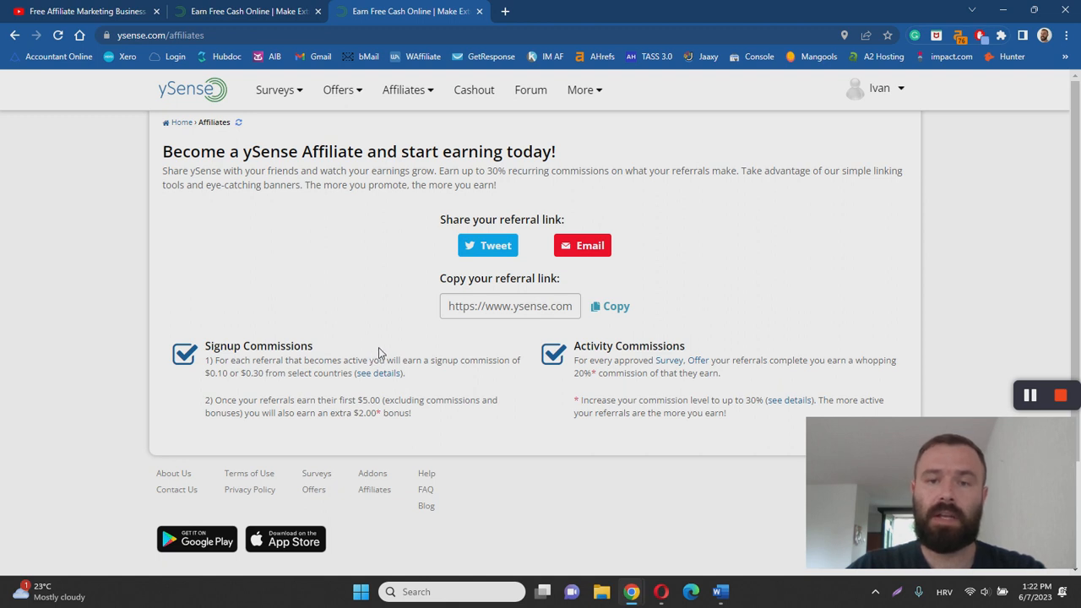
mouse_move(388, 331)
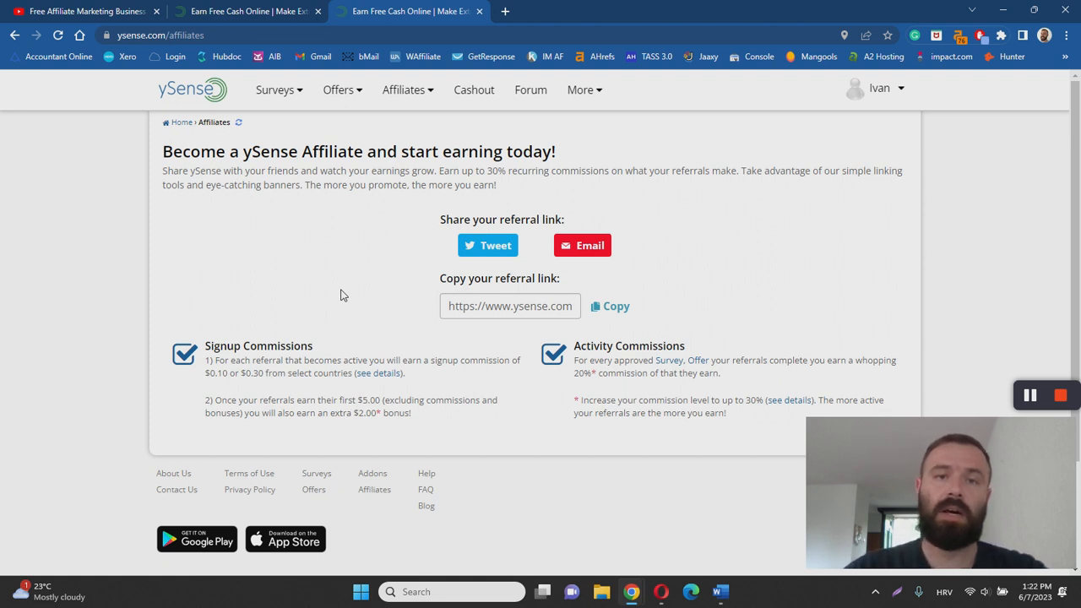
- Go to Surveys > Complete Surveys to list available paid surveys again
left_click(274, 89)
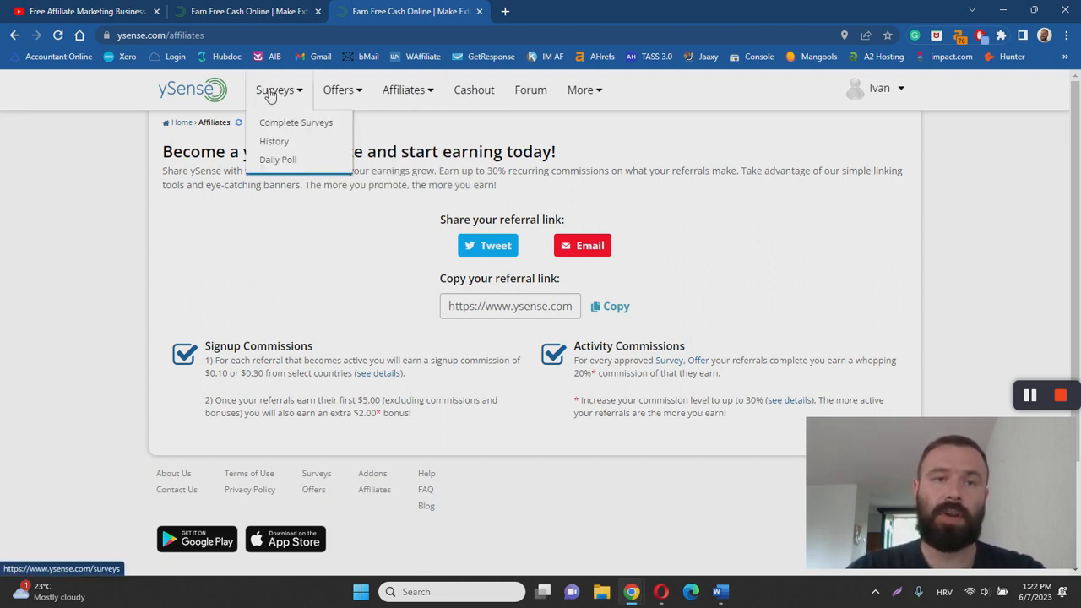
left_click(296, 123)
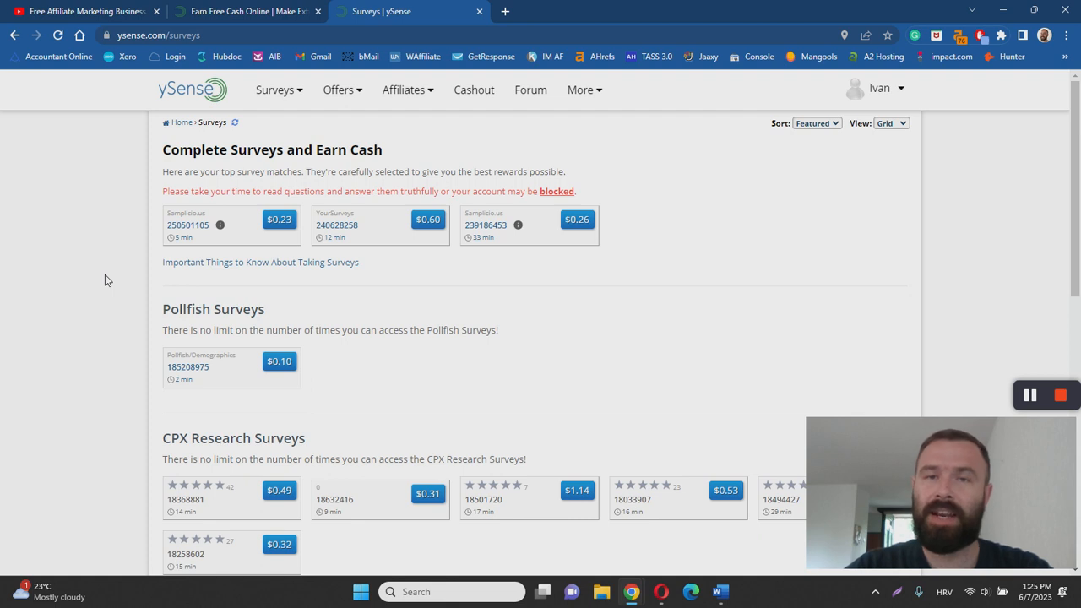
mouse_move(882, 309)
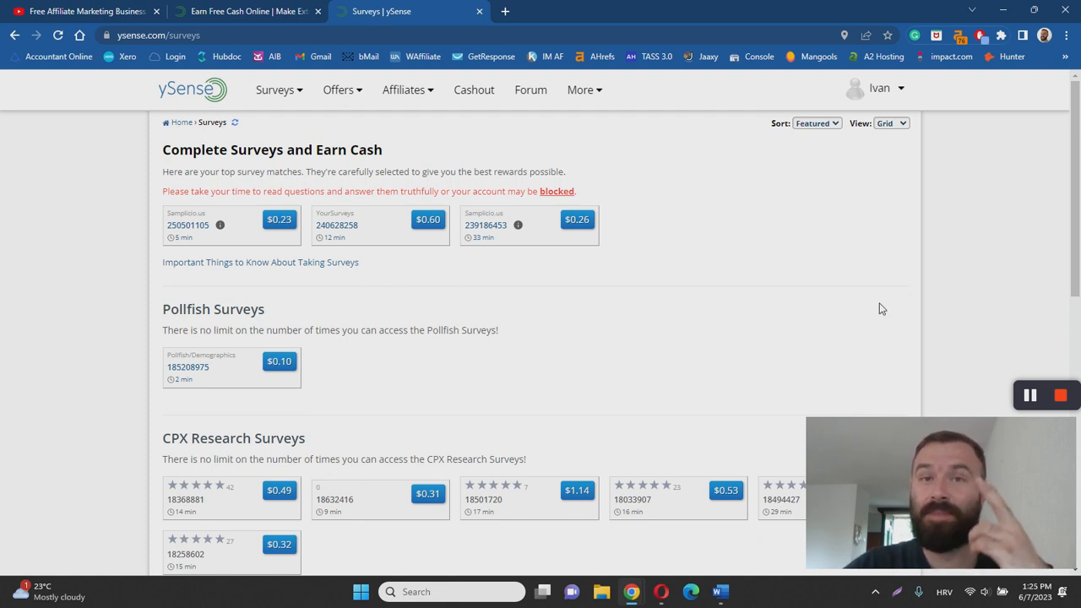